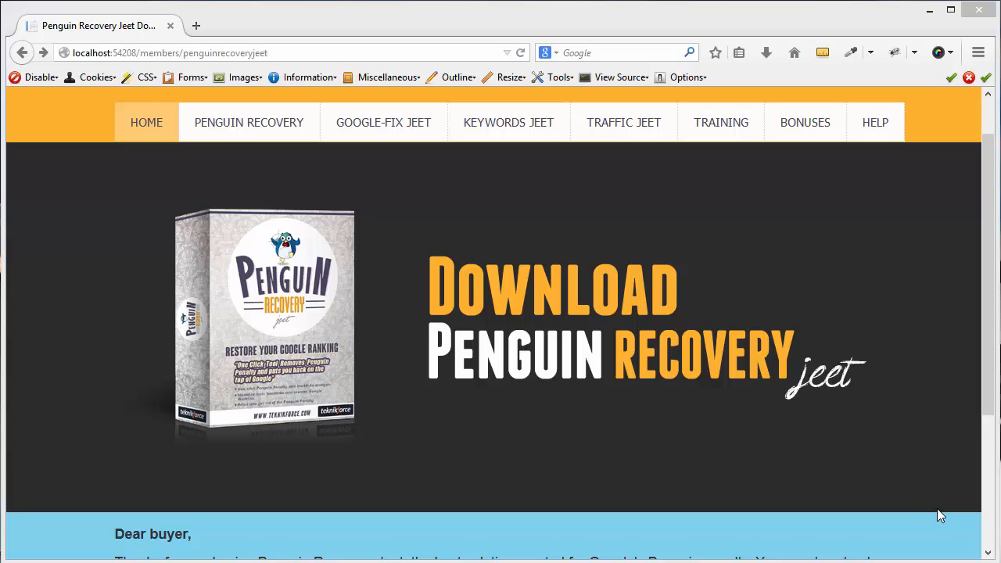
mouse_move(926, 507)
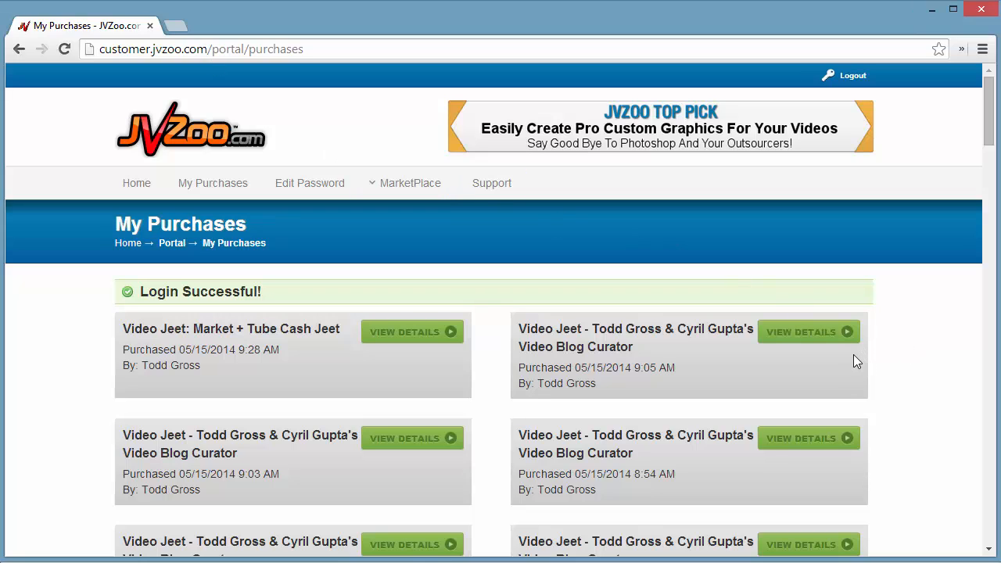
mouse_move(884, 366)
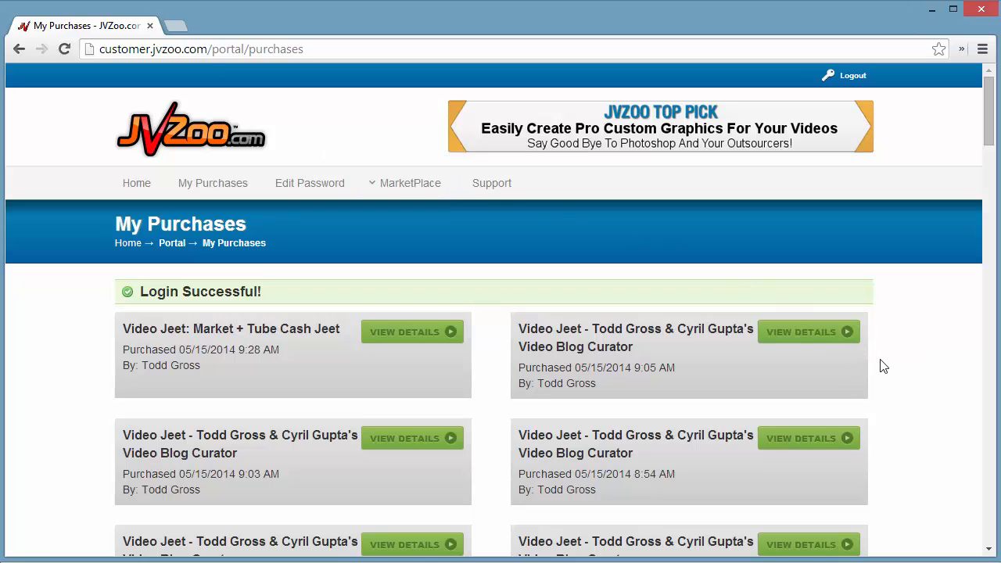
Step: Scroll the members page to the 'Click Here To Download' link and license key line
scroll("down", 3)
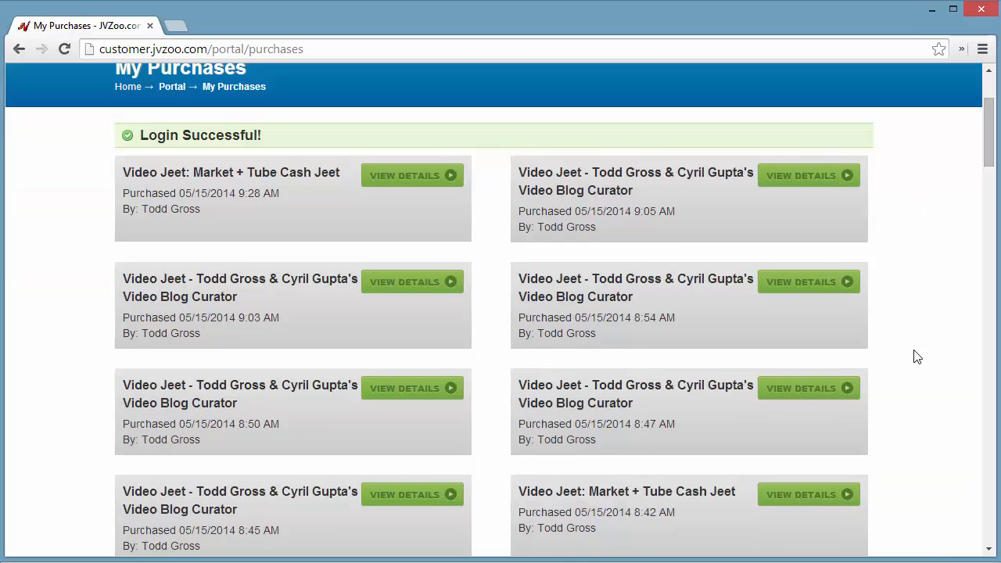
scroll("up", 3)
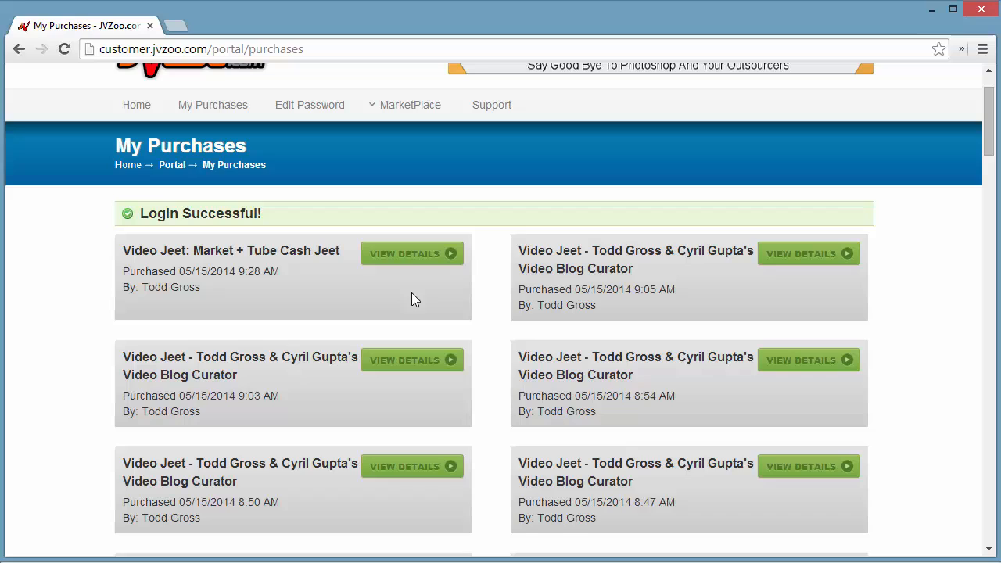
mouse_move(413, 253)
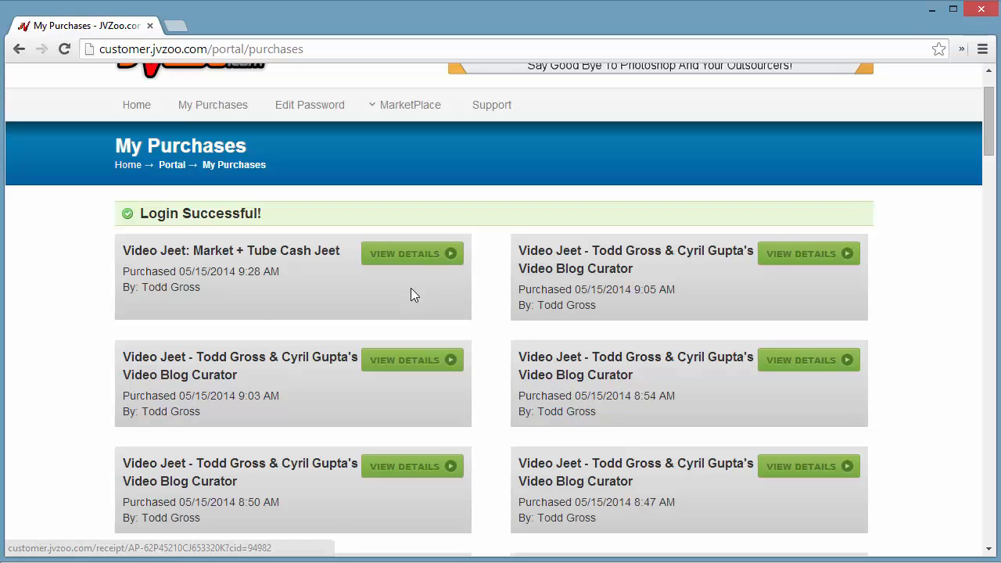
mouse_move(260, 324)
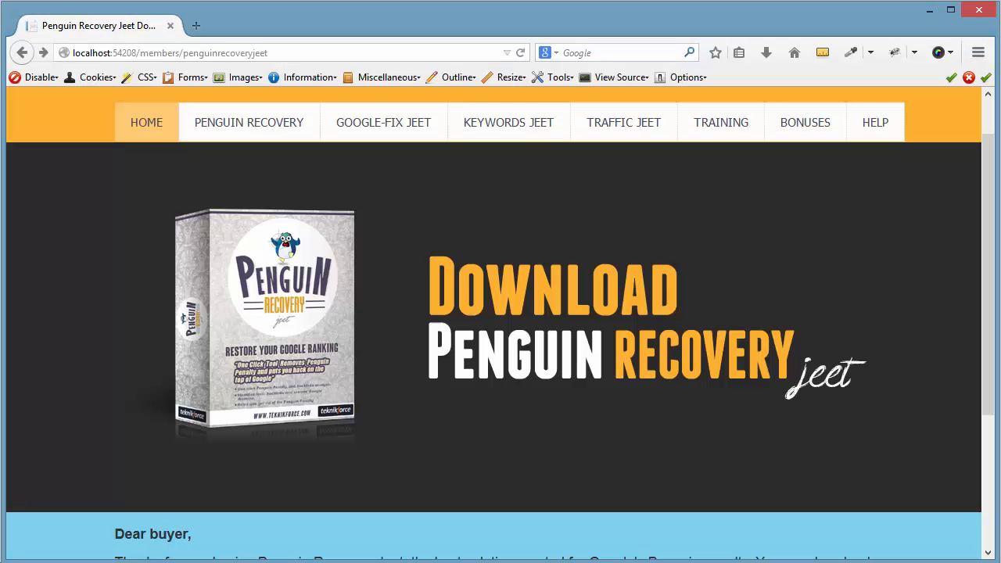
mouse_move(588, 373)
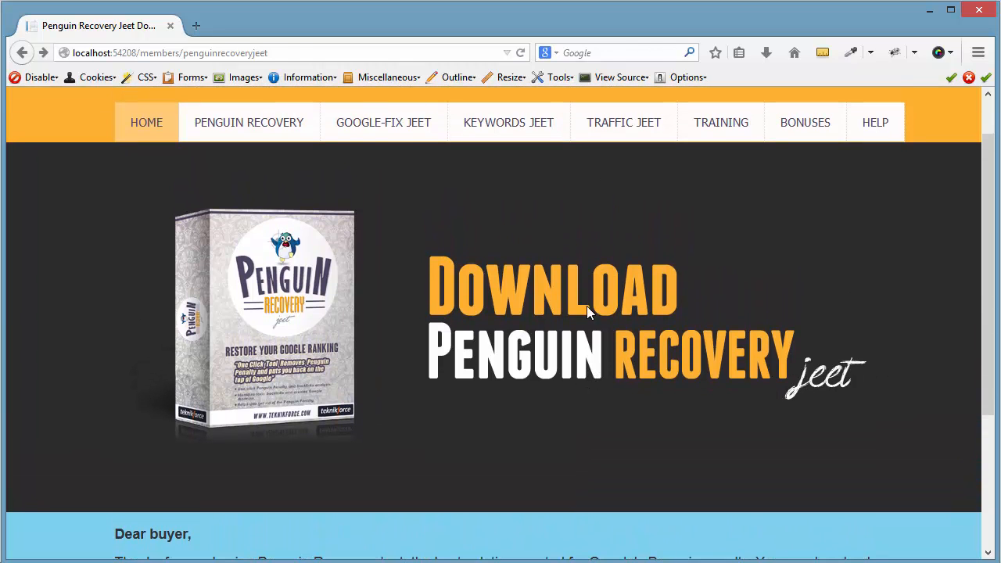
scroll("down", 3)
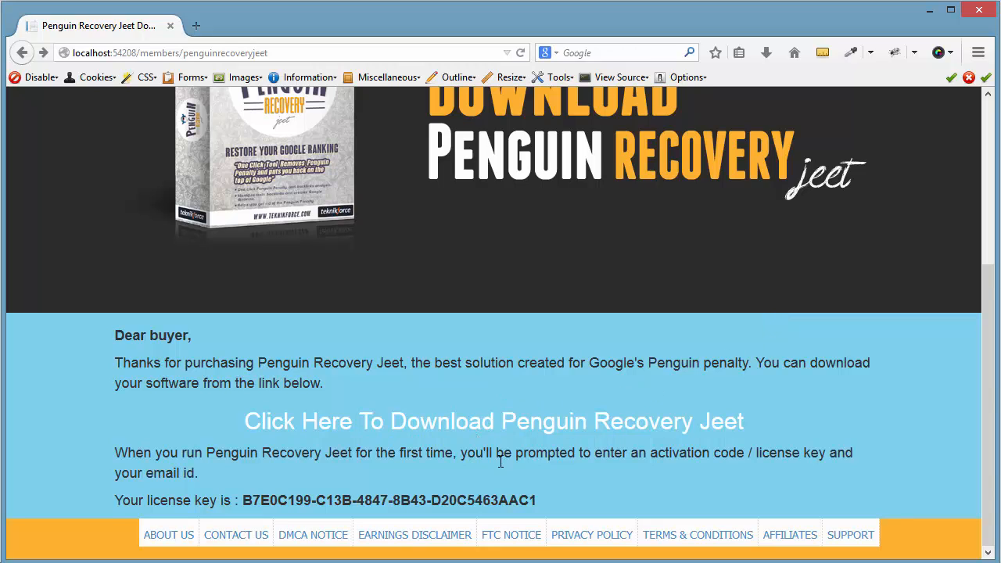
mouse_move(524, 445)
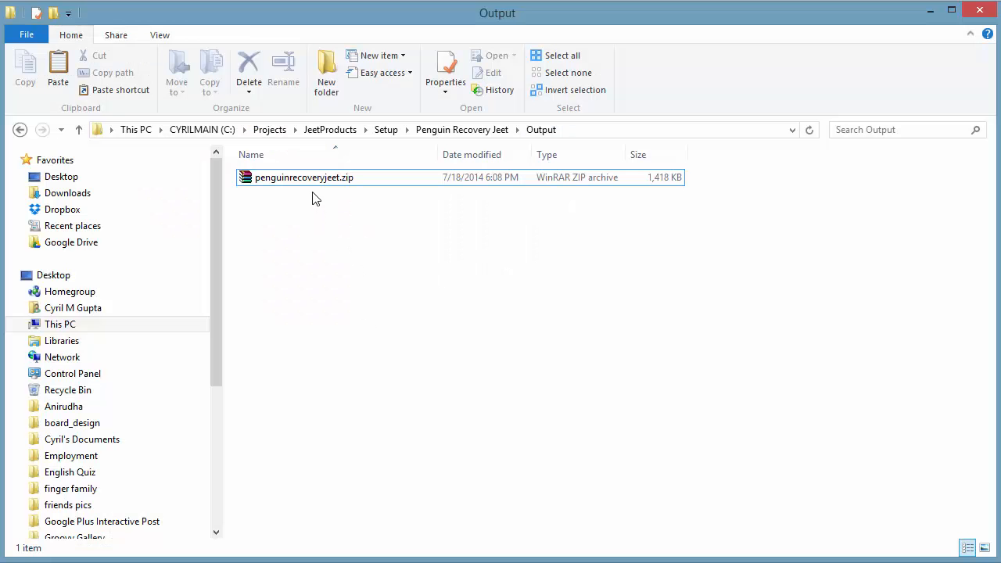
mouse_move(316, 185)
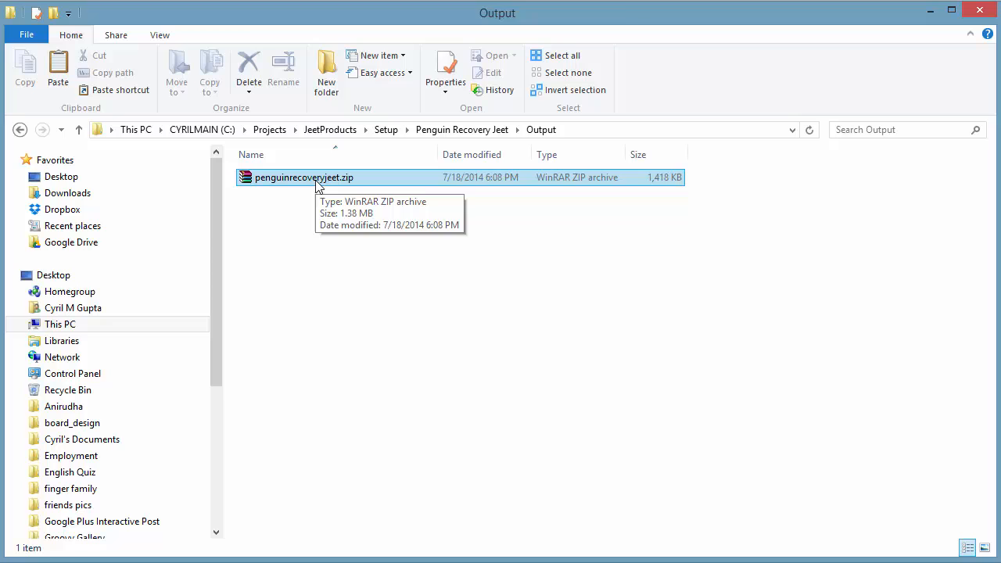
Step: Extract penguinrecoveryjeet.zip with Extract Here and launch the extracted penguinrecoveryjeet.exe installer
right_click(303, 176)
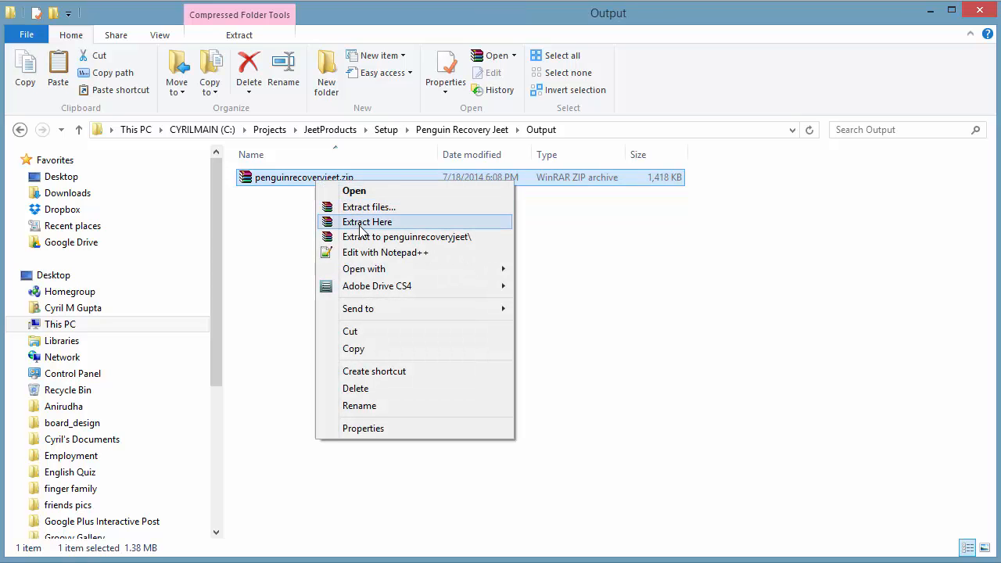
left_click(366, 222)
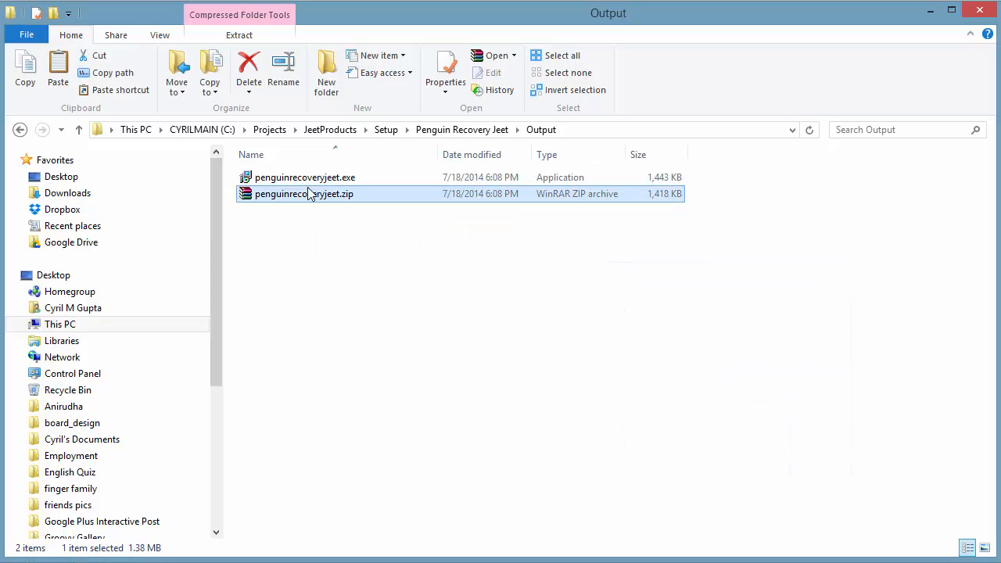
left_click(305, 177)
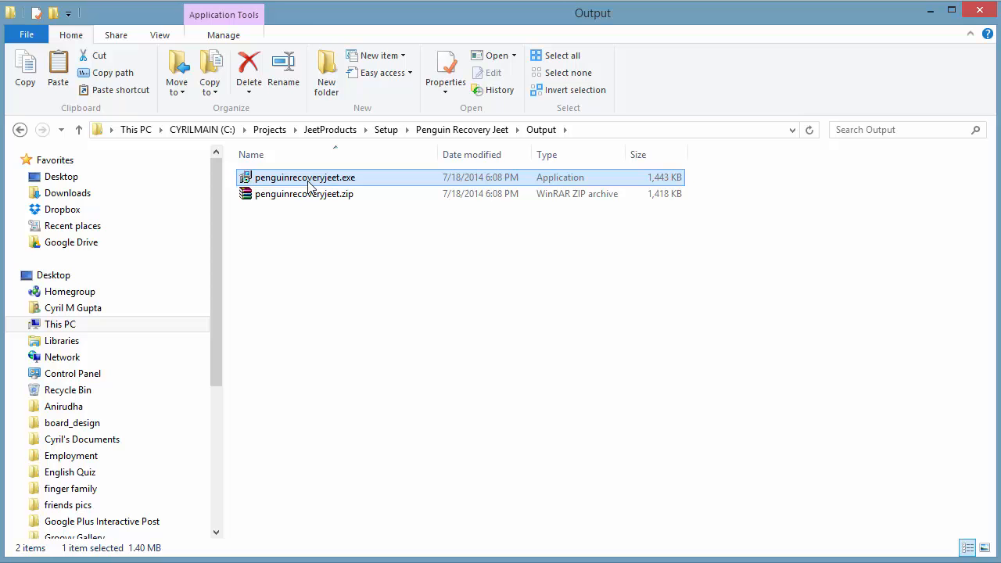
double_click(305, 176)
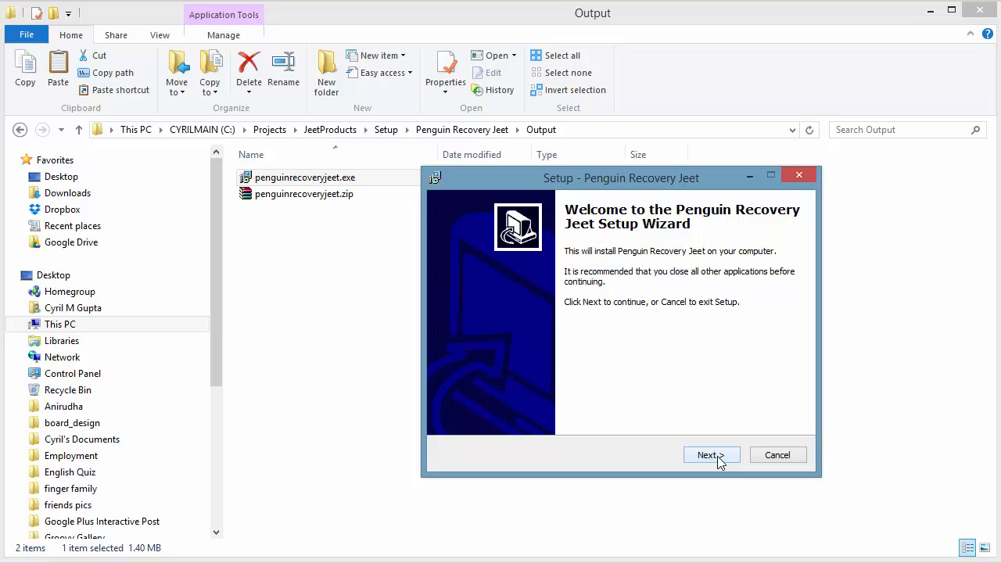
Step: Accept the setup welcome page, default installation folder and default Start Menu folder
left_click(707, 454)
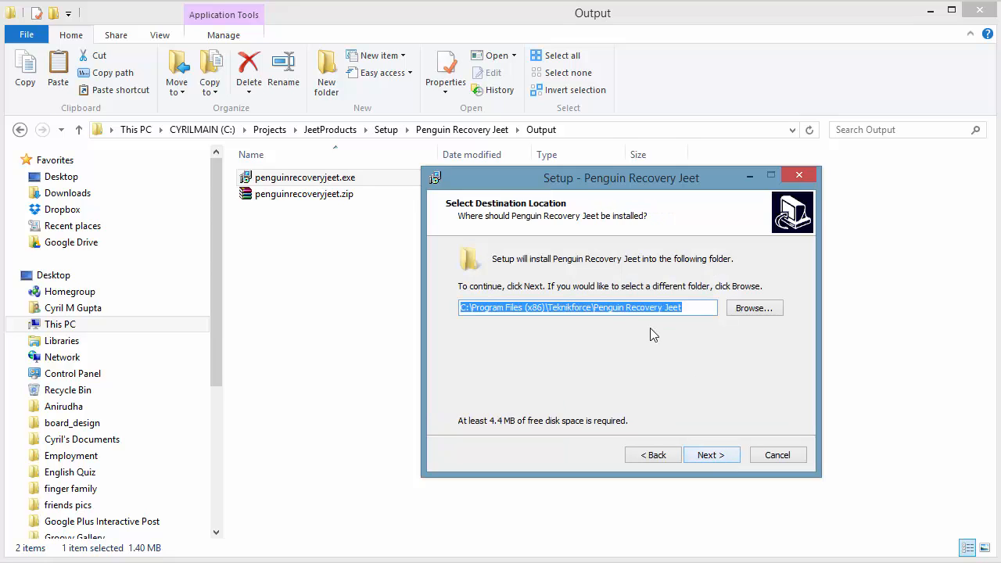
mouse_move(691, 413)
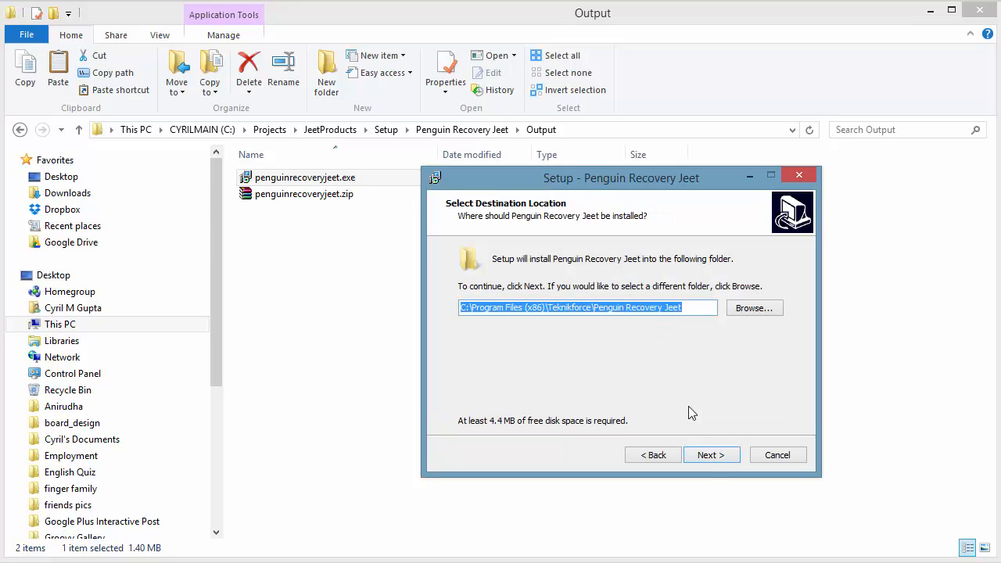
left_click(711, 454)
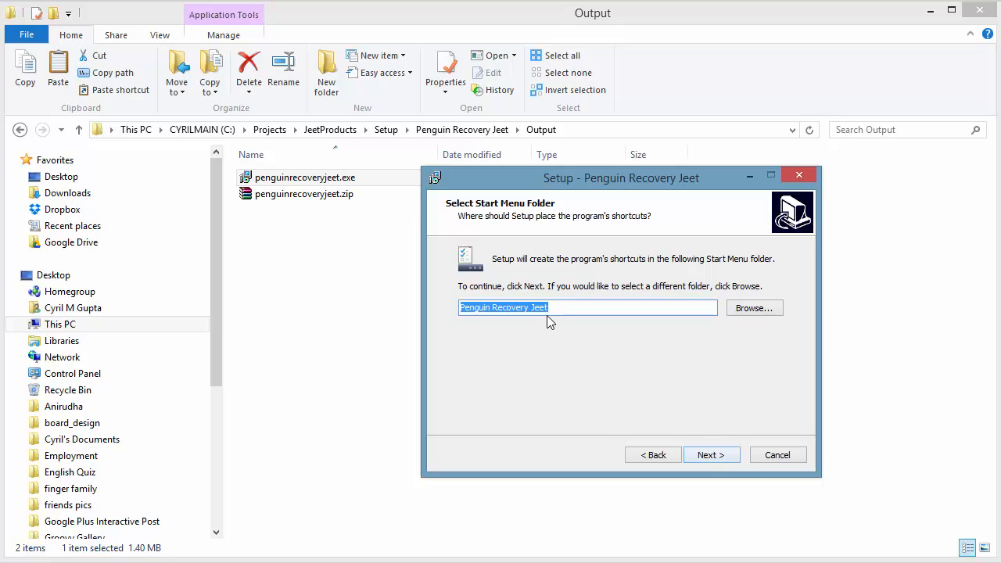
mouse_move(710, 454)
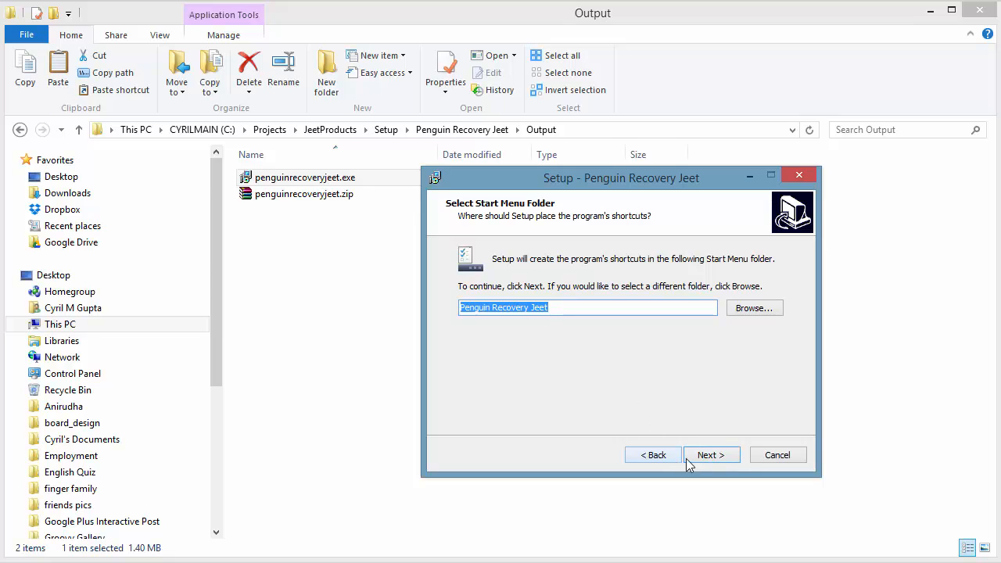
left_click(710, 454)
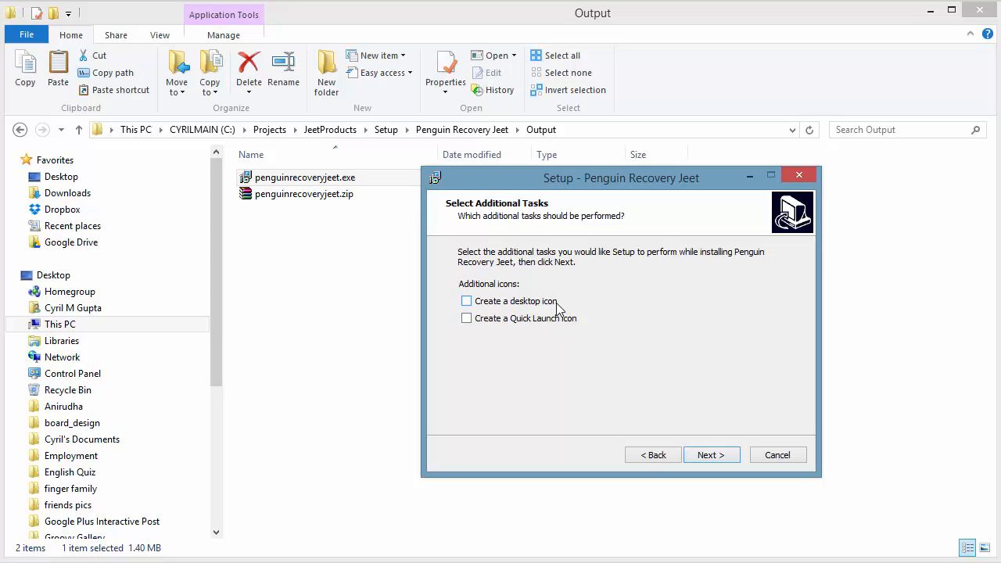
mouse_move(550, 327)
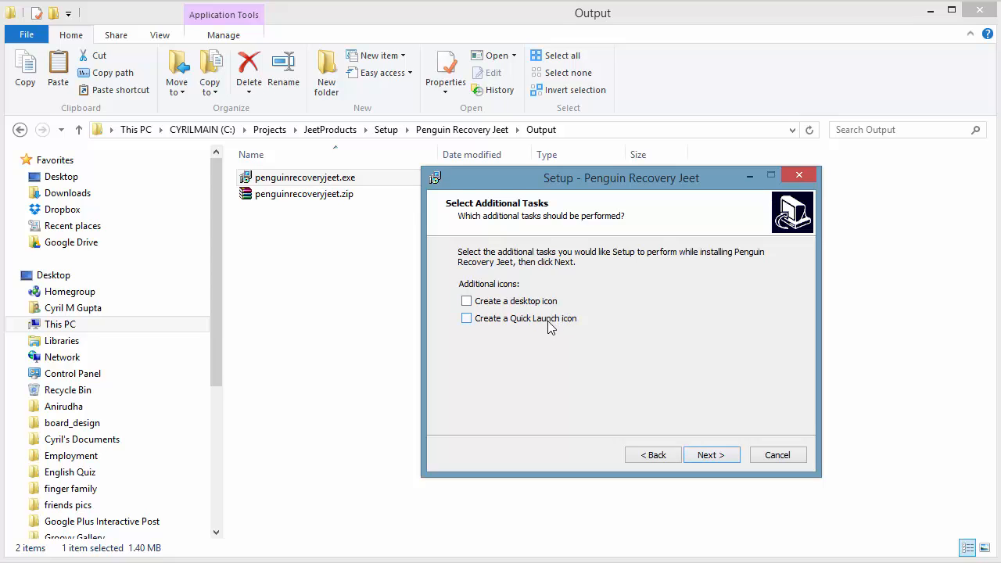
Step: Toggle the Quick Launch icon on then off and install without extra icons
left_click(467, 319)
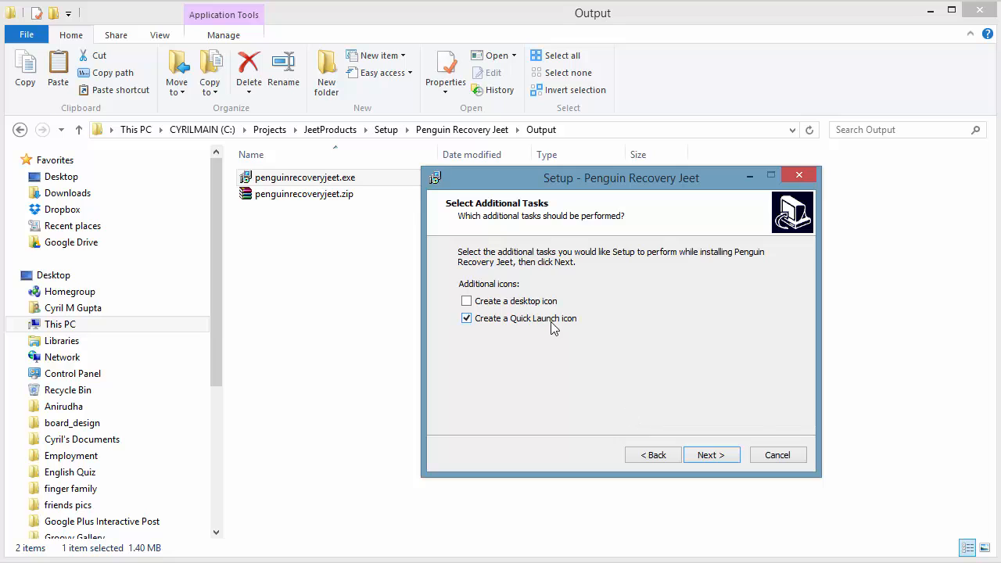
left_click(466, 318)
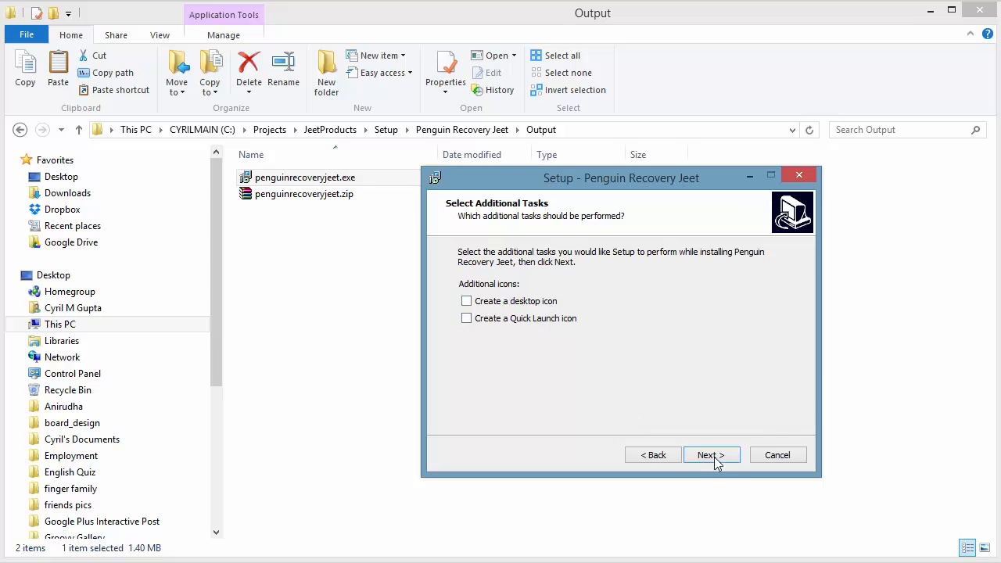
left_click(710, 454)
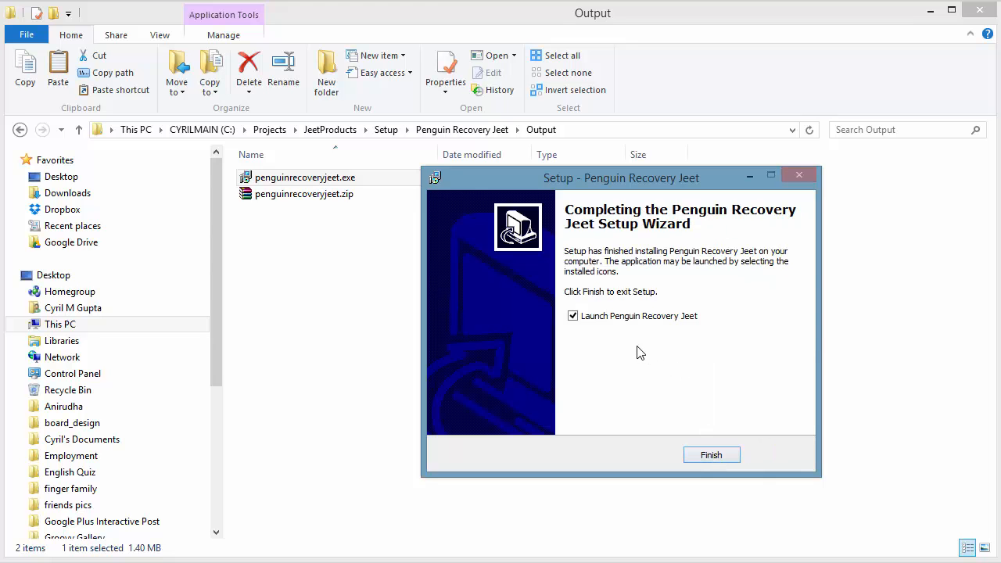
mouse_move(692, 387)
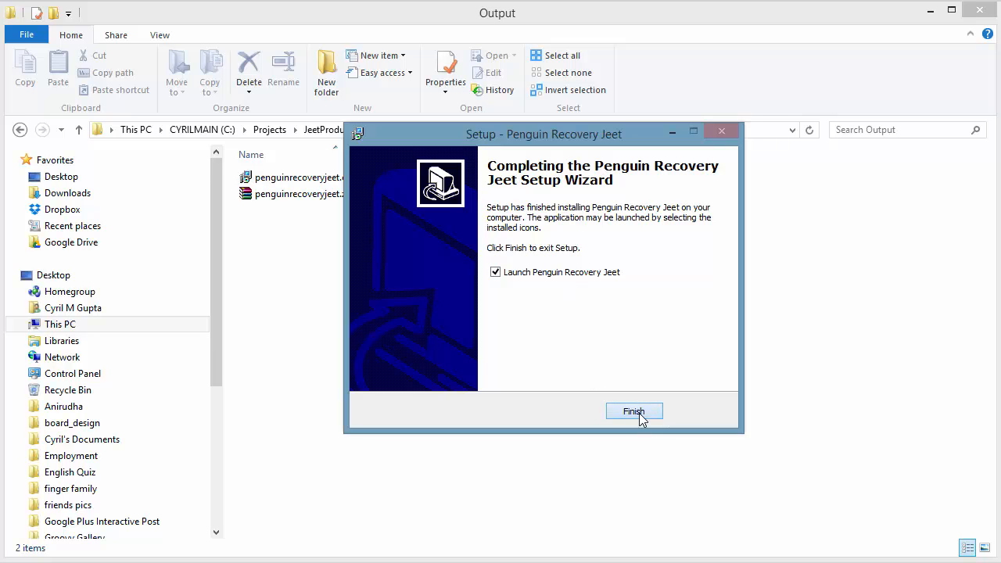
Step: Launch the program, move the activation window into view and select the license key on the members page
left_click(634, 412)
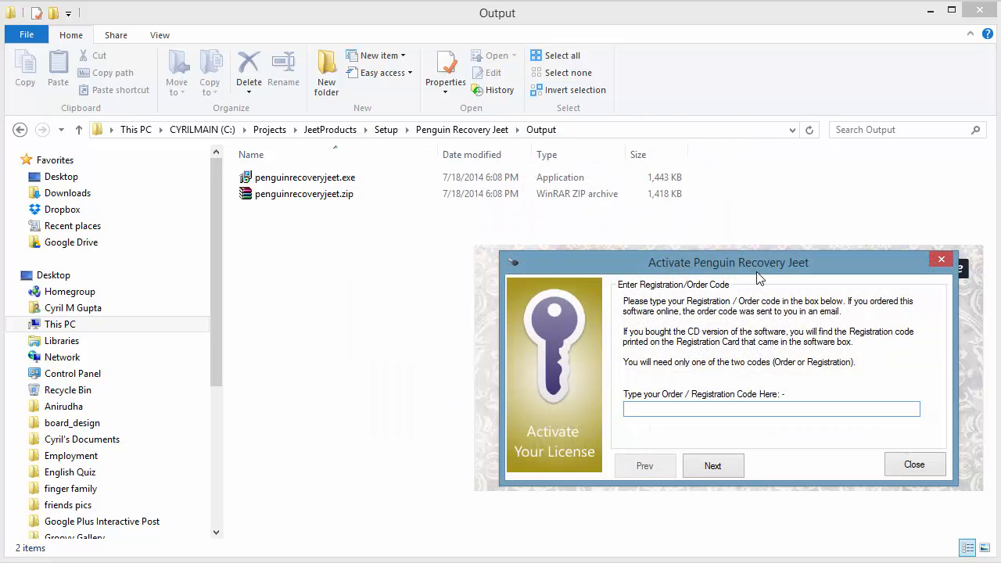
left_click_drag(728, 263, 695, 255)
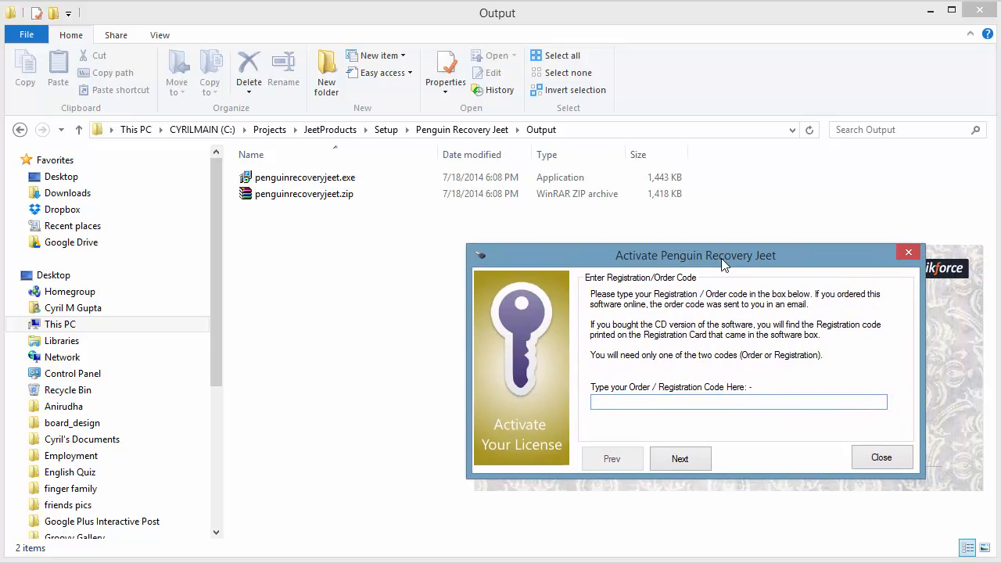
left_click_drag(695, 255, 635, 236)
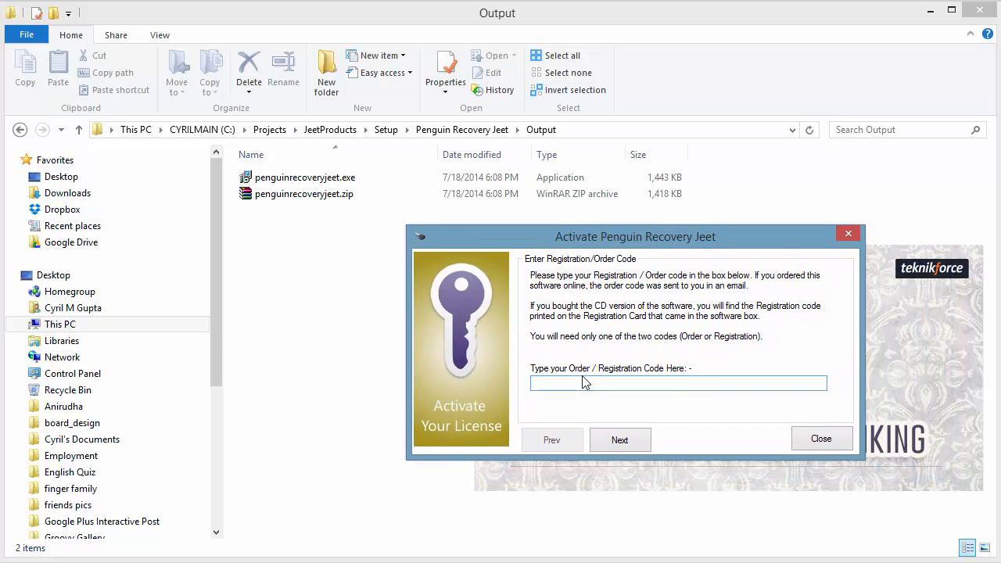
left_click(677, 382)
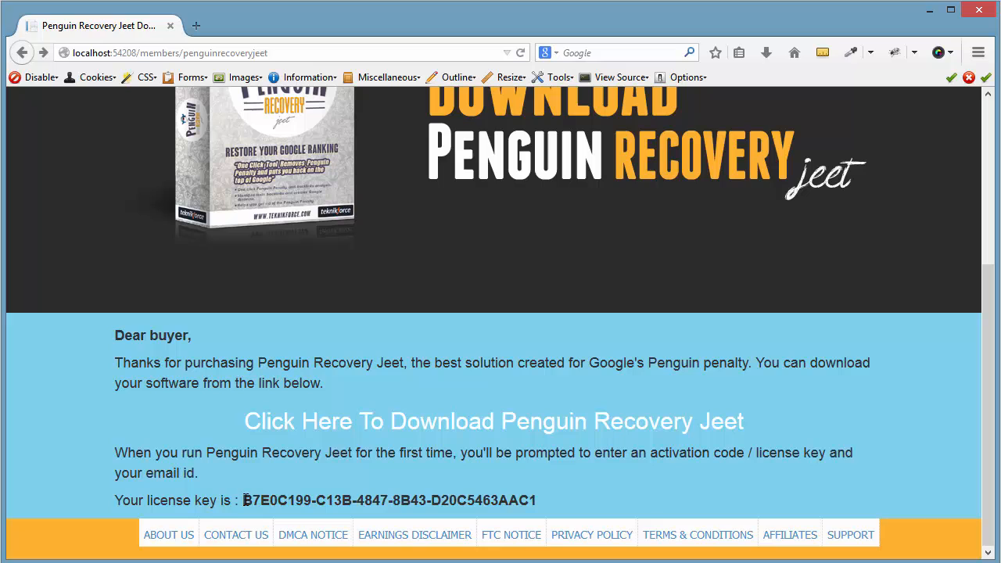
left_click_drag(244, 500, 535, 500)
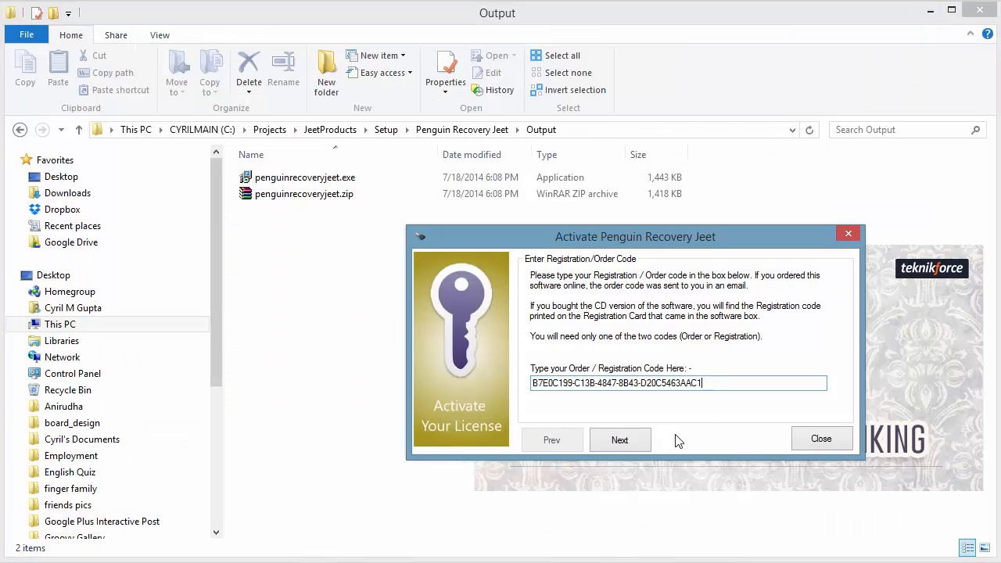
left_click(619, 439)
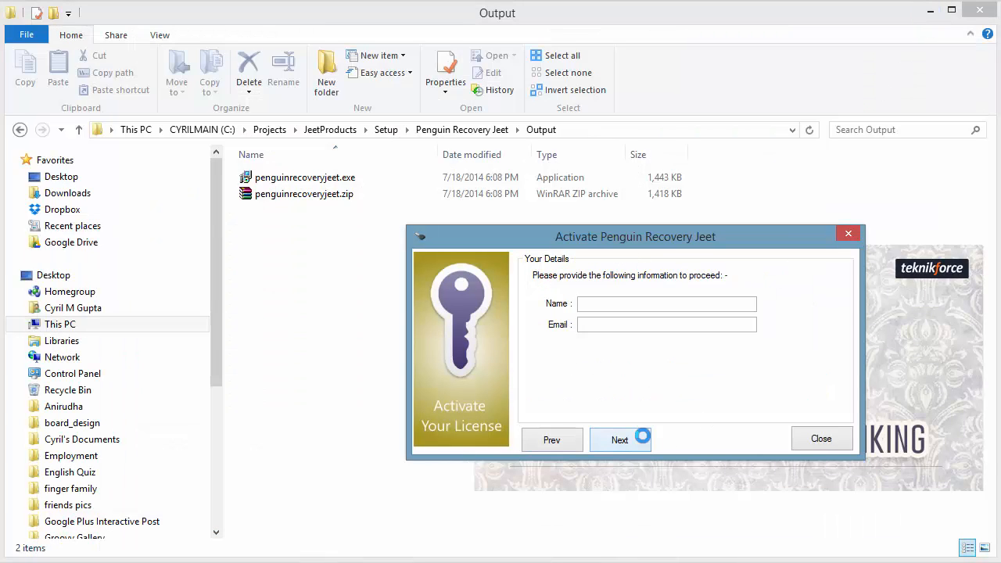
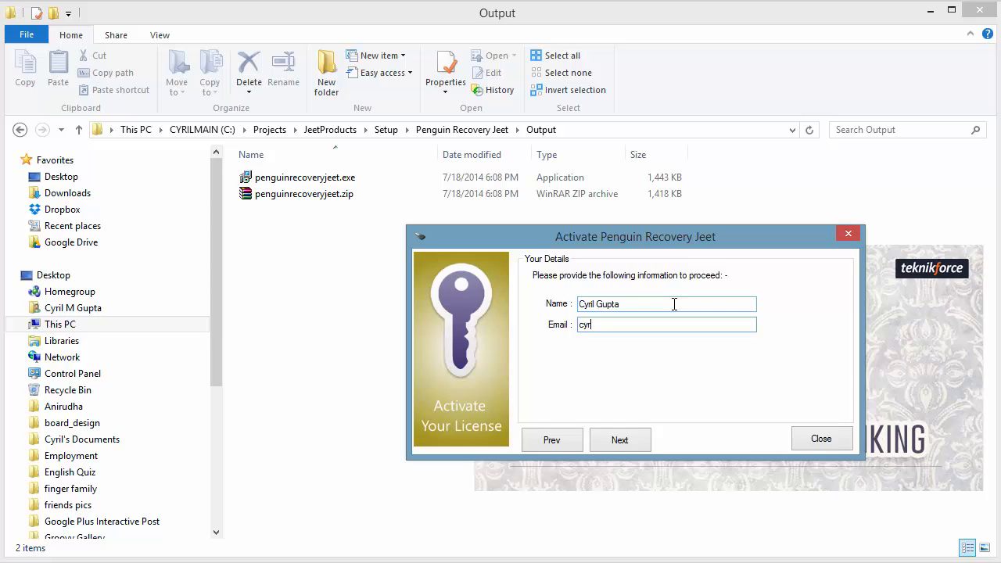
type("m")
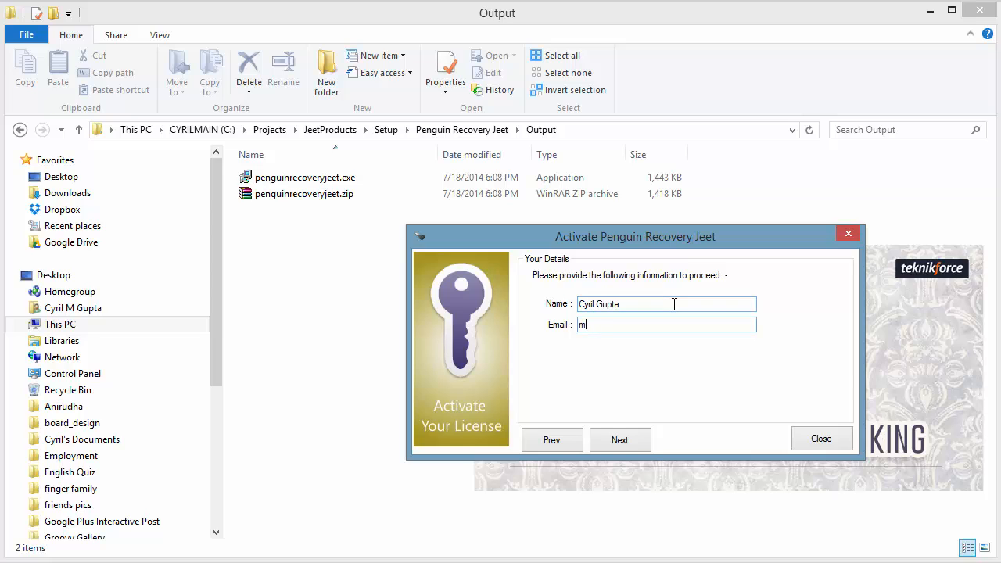
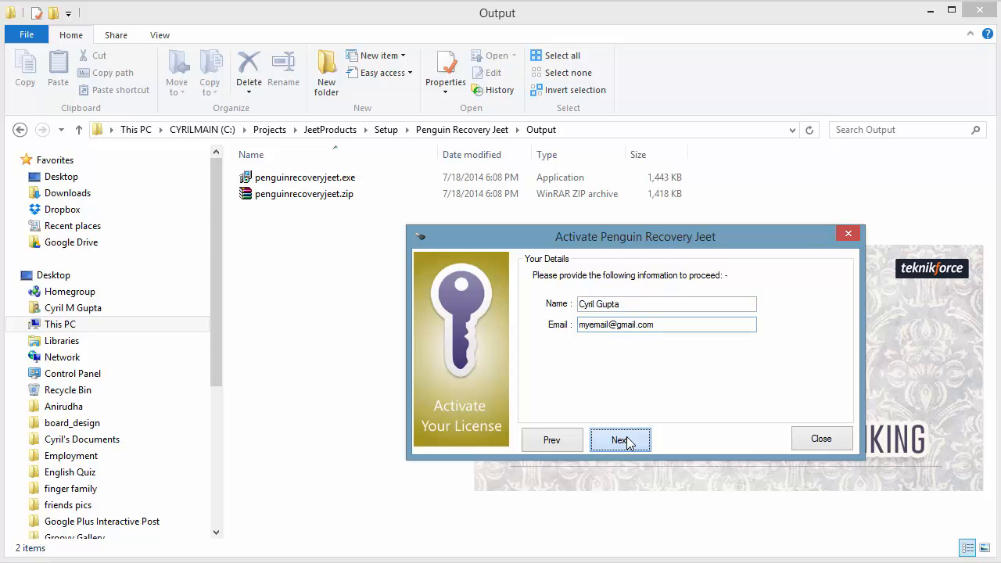
left_click(619, 439)
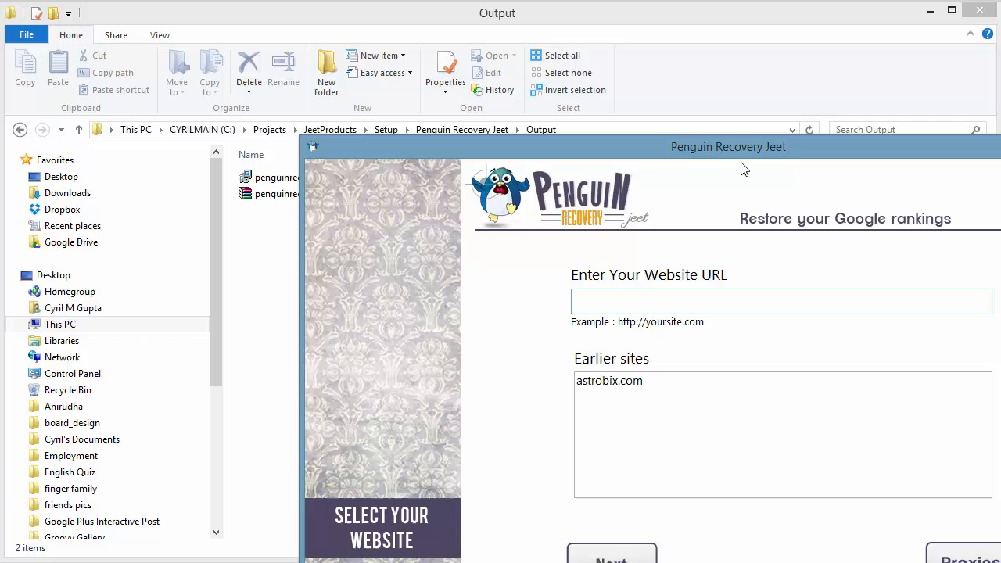
Step: Move the program window fully onto the screen and focus the Enter Your Website URL box
left_click_drag(727, 147, 529, 62)
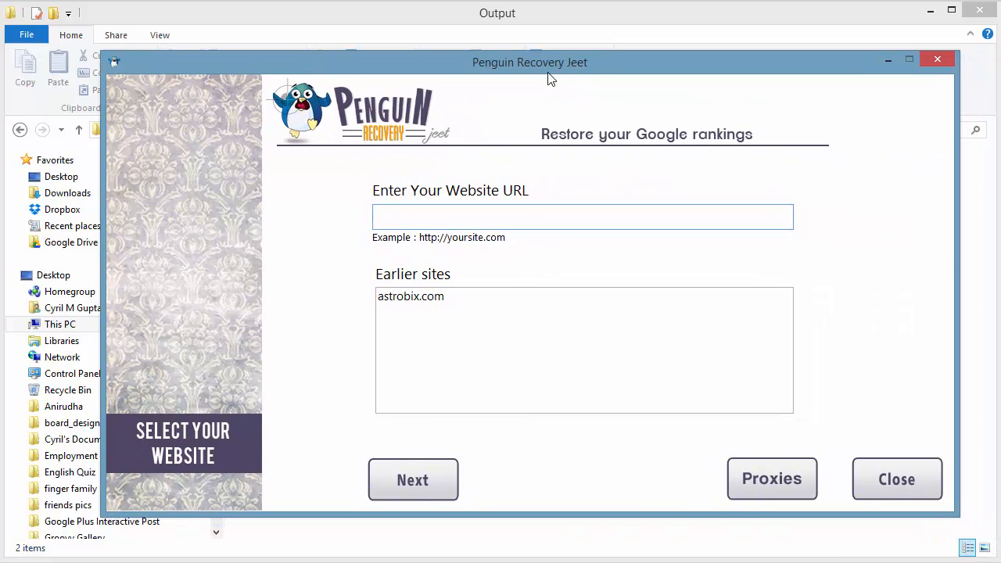
left_click(582, 215)
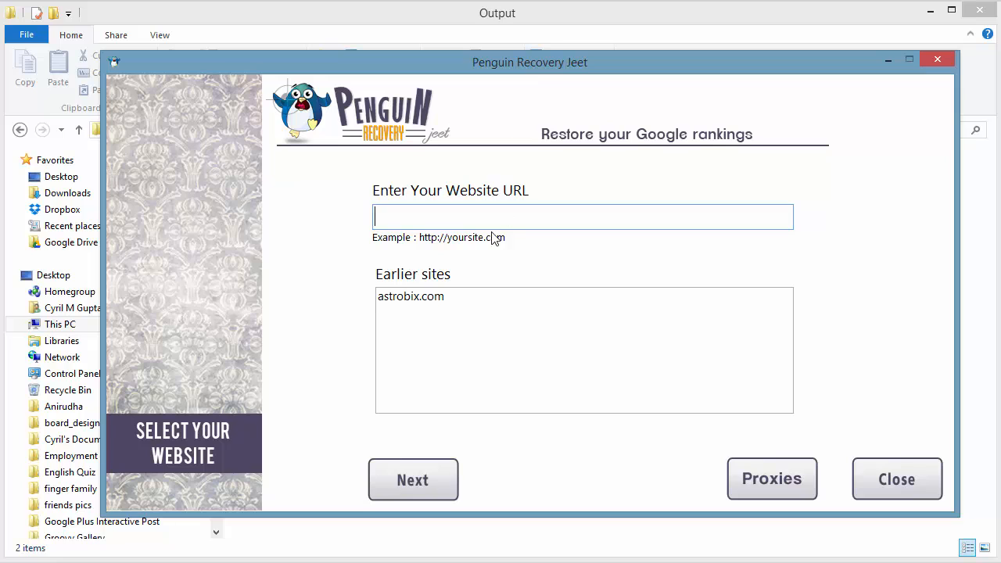